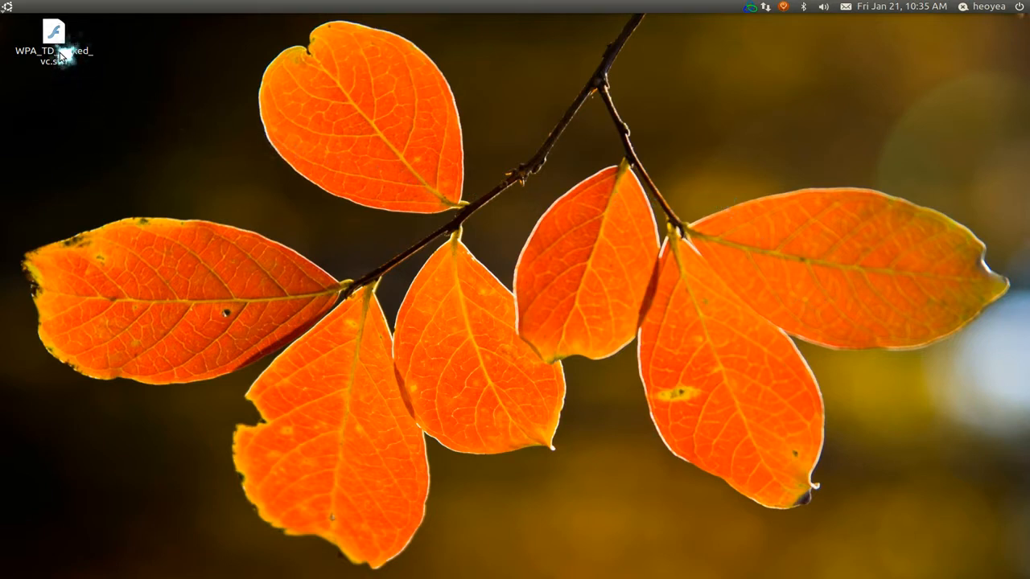
Step: Check the swf file's Open With list, finding several duplicate Microsoft Office Word entries, then cancel
{"action": "right_click", "coordinate": [53, 45]}
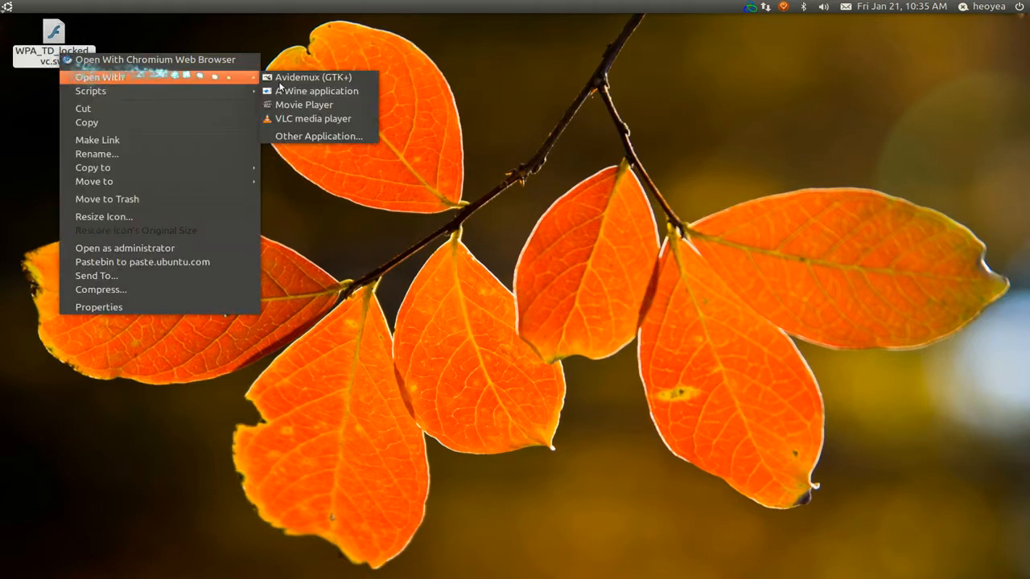
{"action": "left_click", "coordinate": [318, 135]}
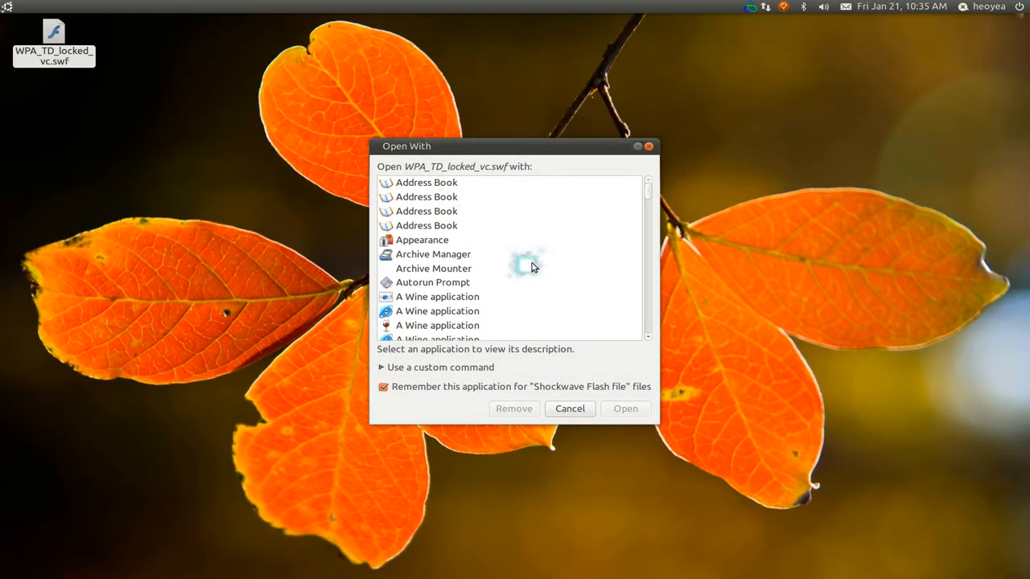
{"action": "mouse_move", "coordinate": [531, 267]}
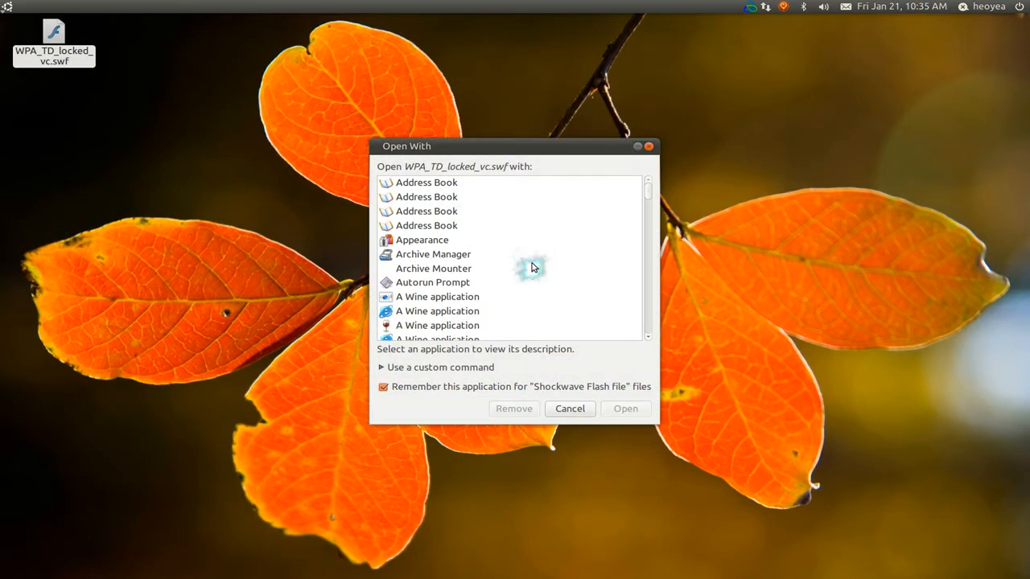
{"action": "mouse_move", "coordinate": [480, 207]}
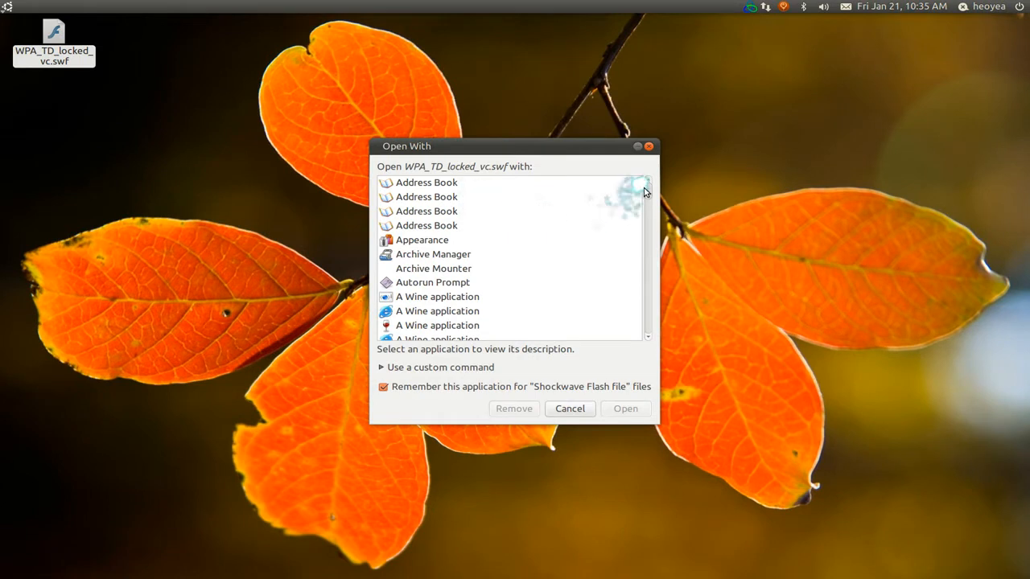
{"action": "scroll", "scroll_direction": "down", "scroll_amount": 3}
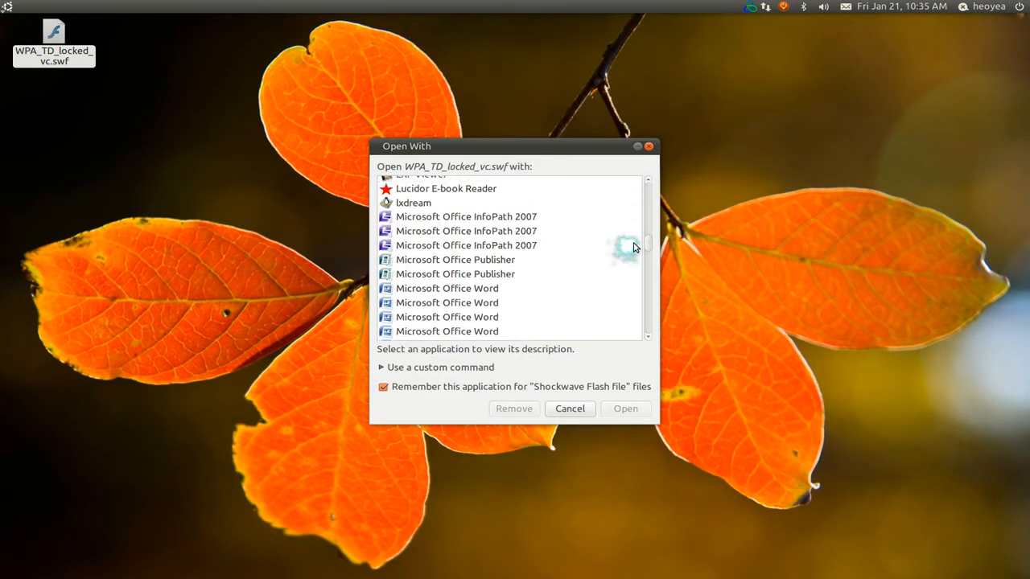
{"action": "scroll", "scroll_direction": "down", "scroll_amount": 3}
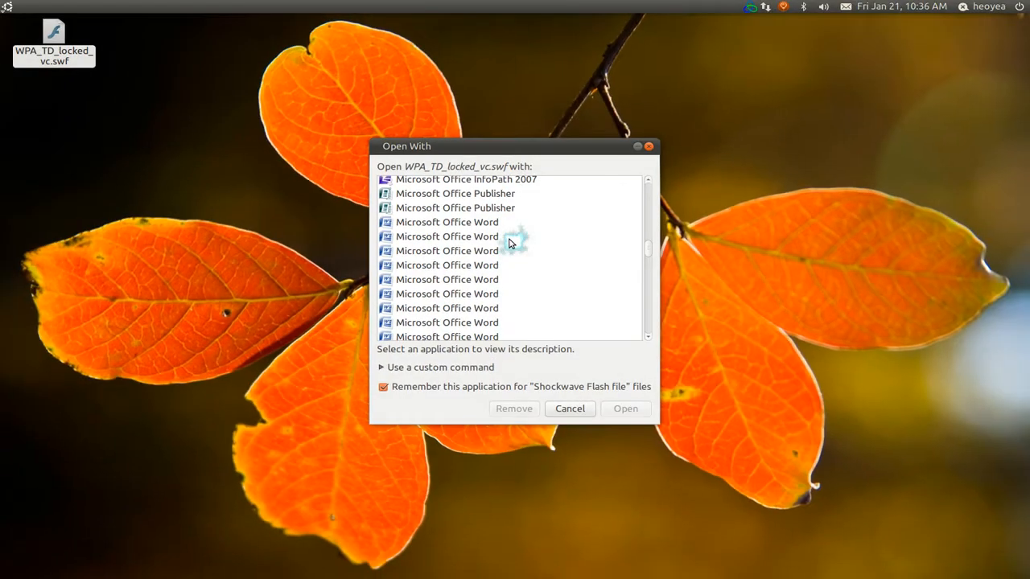
{"action": "left_click", "coordinate": [447, 251]}
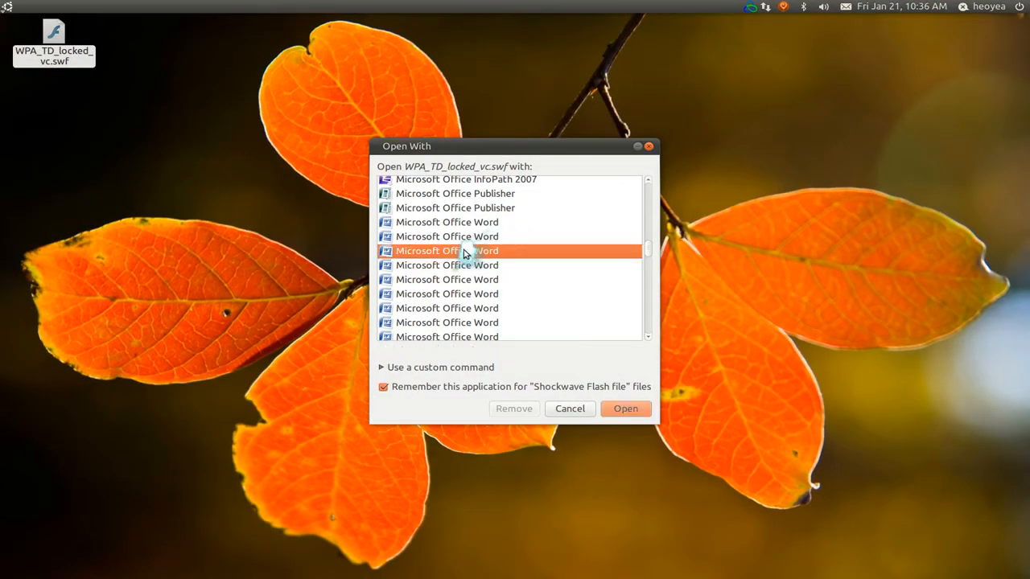
{"action": "left_click", "coordinate": [447, 280]}
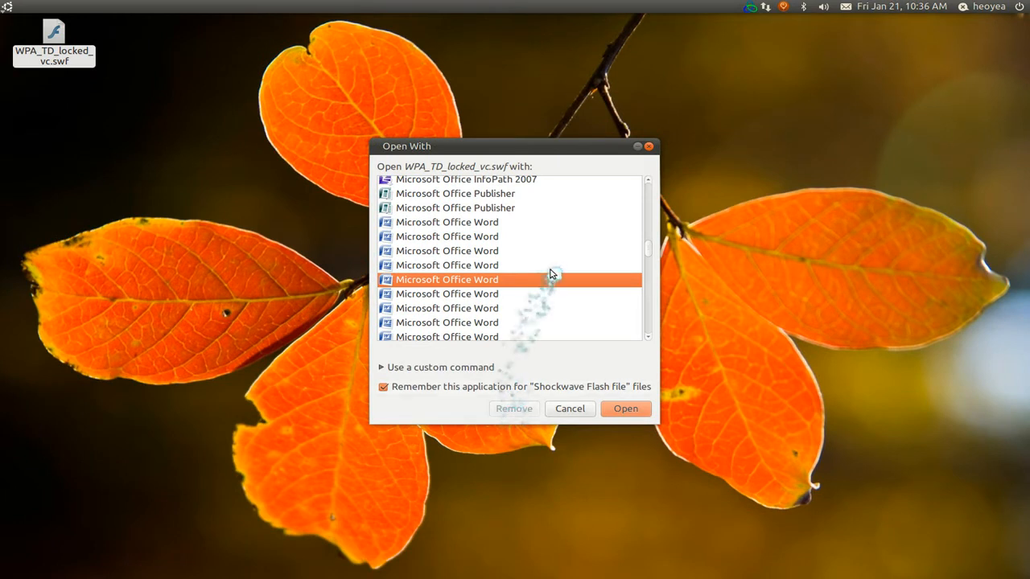
{"action": "mouse_move", "coordinate": [563, 258]}
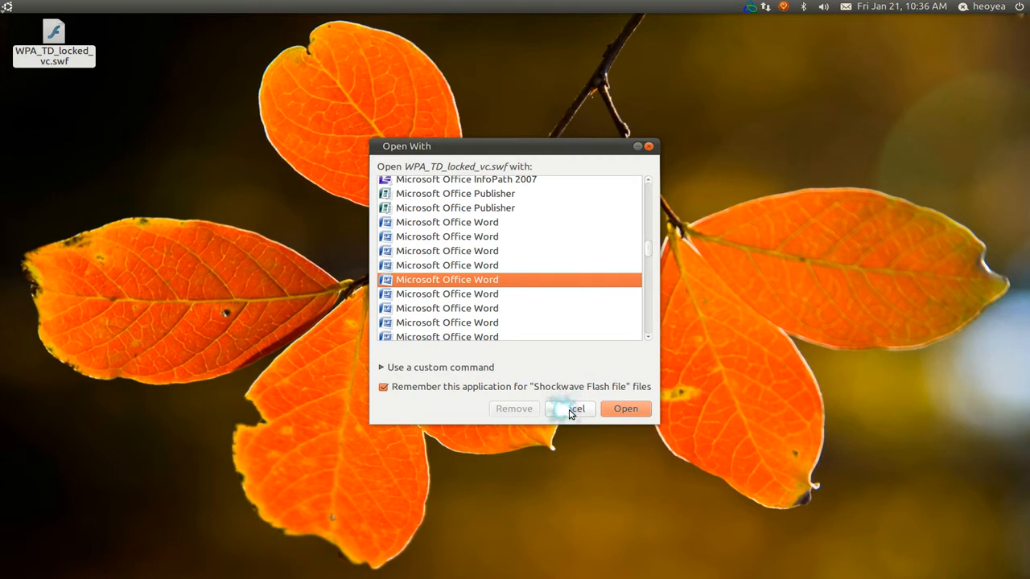
{"action": "left_click", "coordinate": [569, 409]}
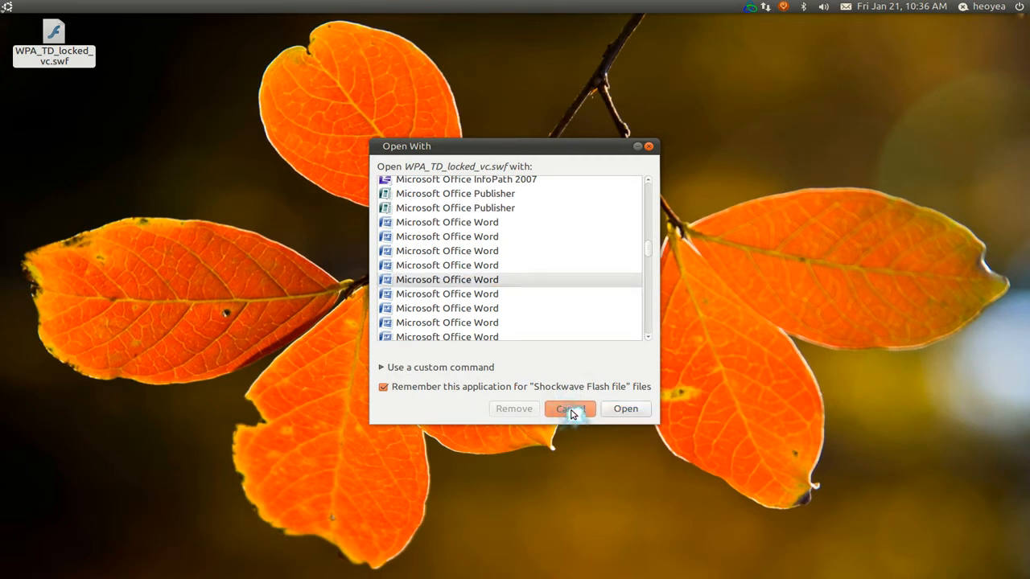
{"action": "left_click", "coordinate": [570, 409]}
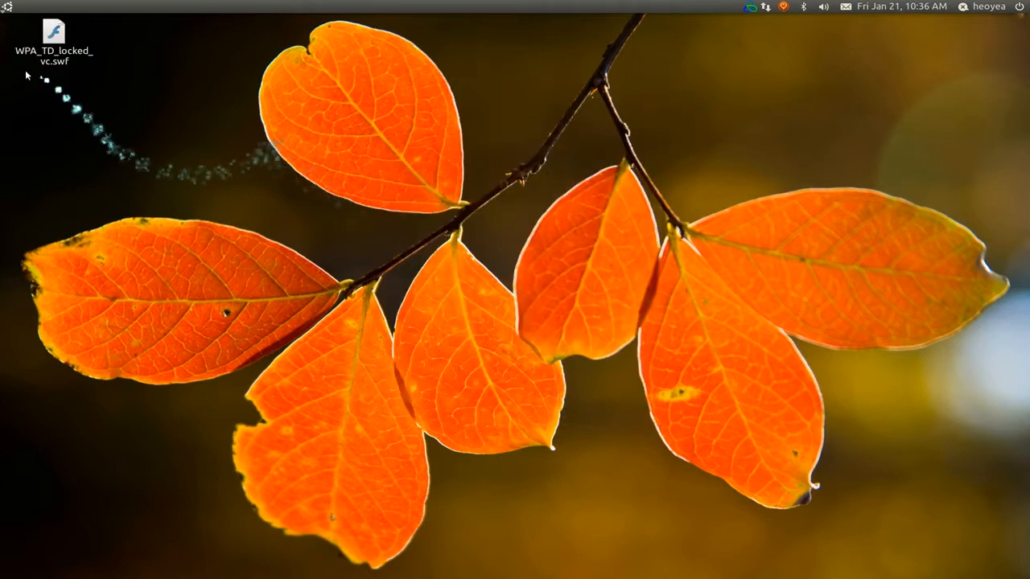
{"action": "mouse_move", "coordinate": [13, 13]}
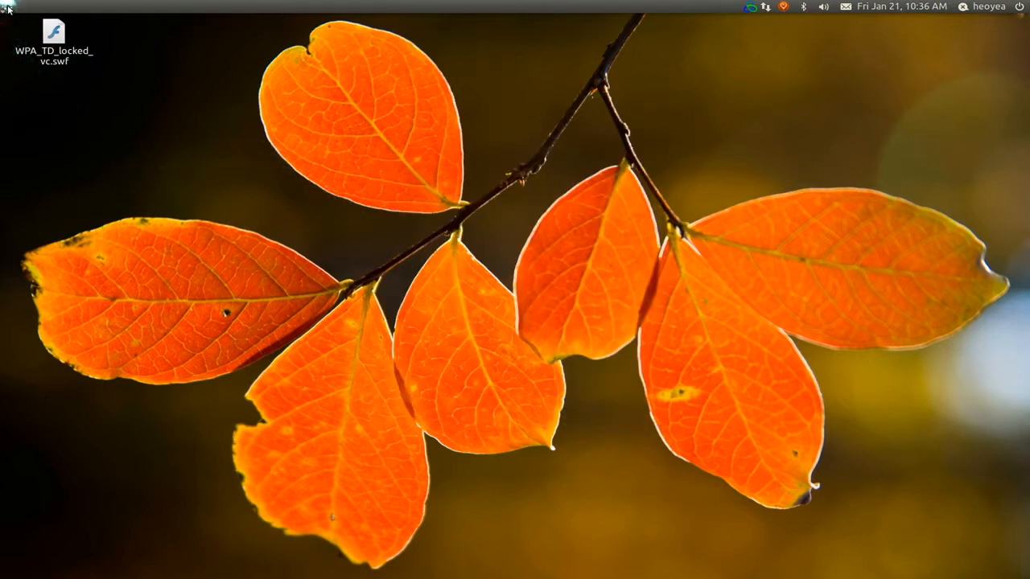
Step: In the Main Menu editor's Other category, delete a duplicate Address Book launcher and close the editor
{"action": "right_click", "coordinate": [8, 7]}
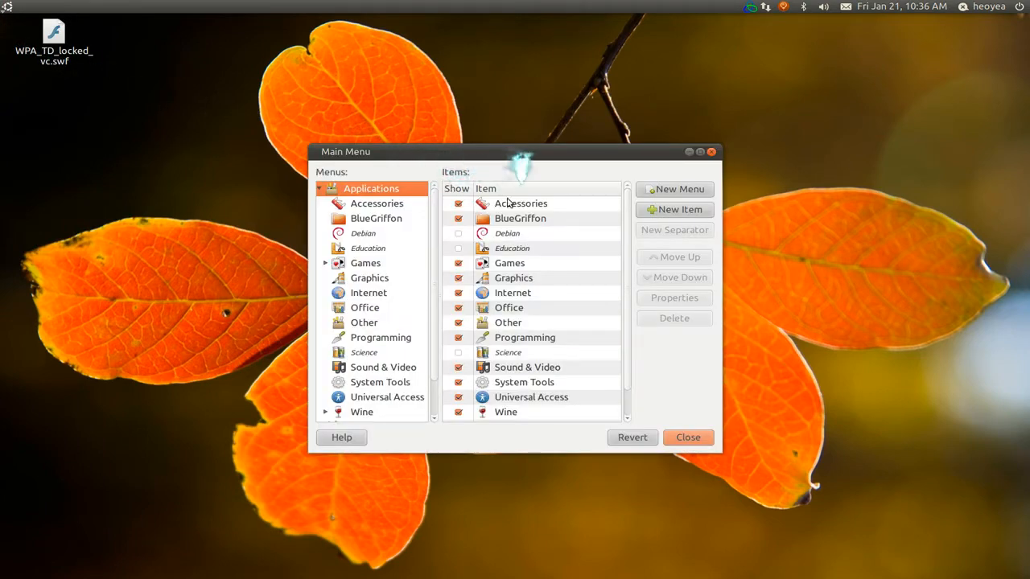
{"action": "left_click", "coordinate": [364, 322]}
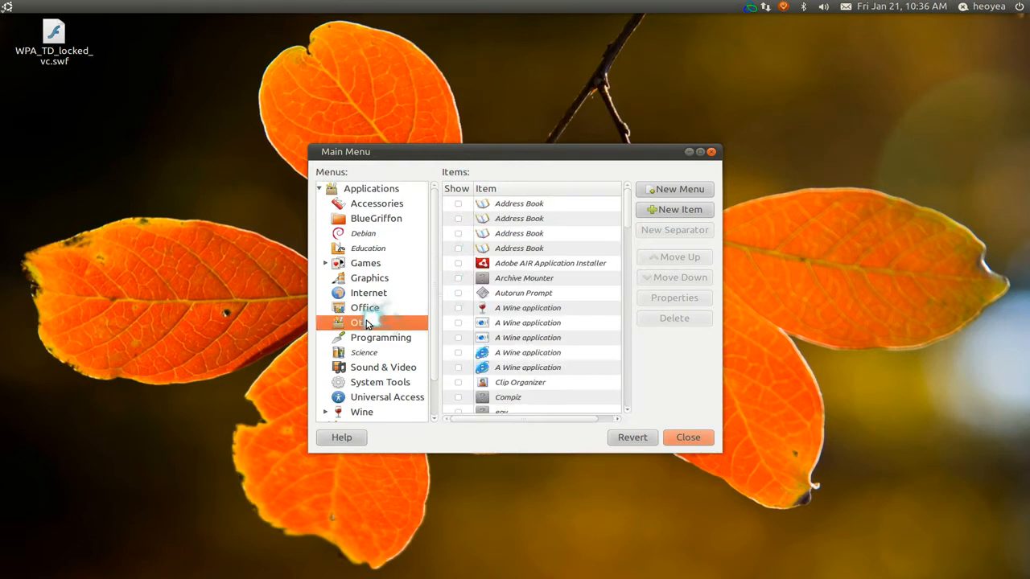
{"action": "left_click", "coordinate": [518, 203]}
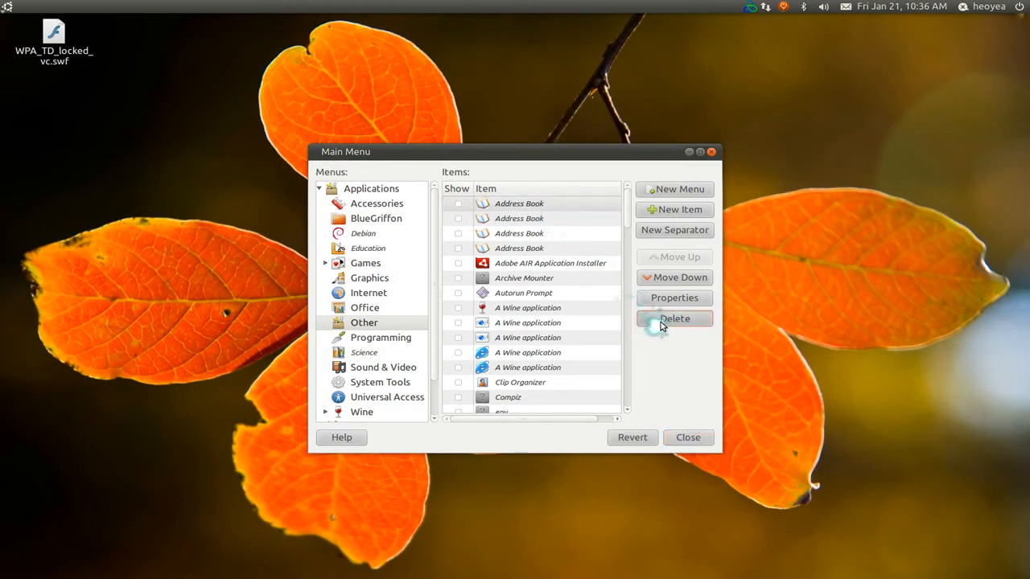
{"action": "left_click", "coordinate": [675, 319]}
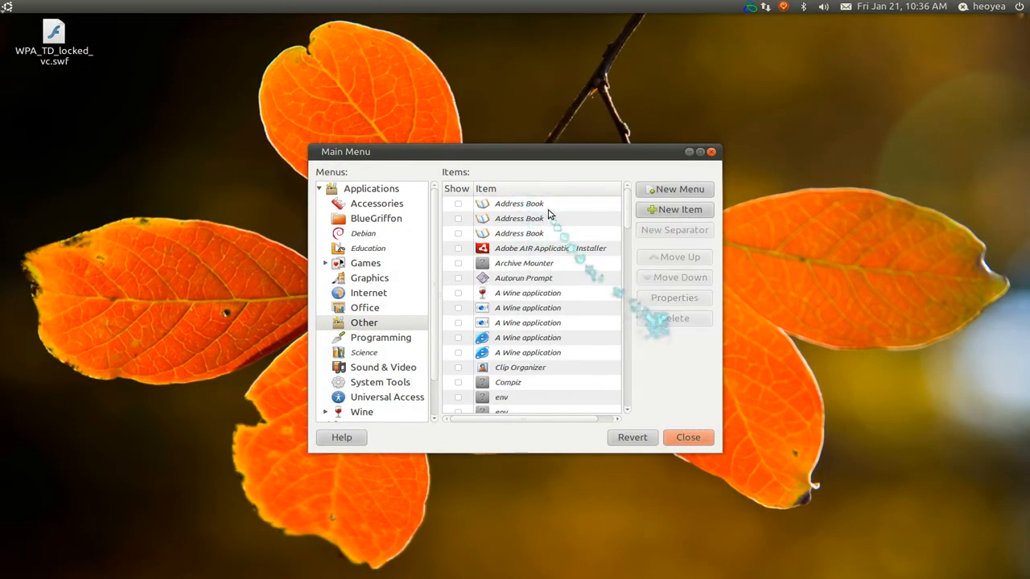
{"action": "left_click", "coordinate": [518, 203]}
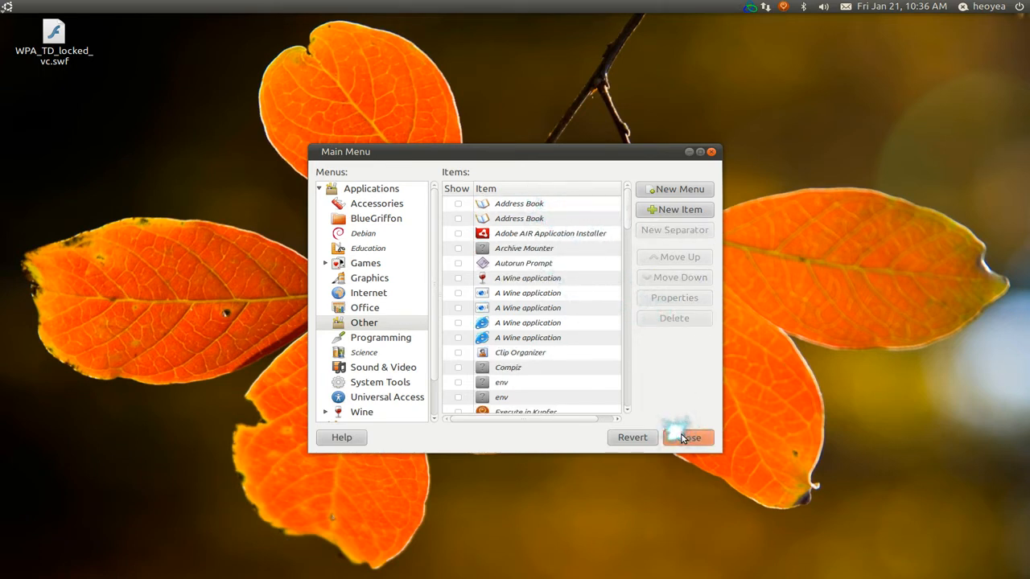
{"action": "left_click", "coordinate": [687, 438]}
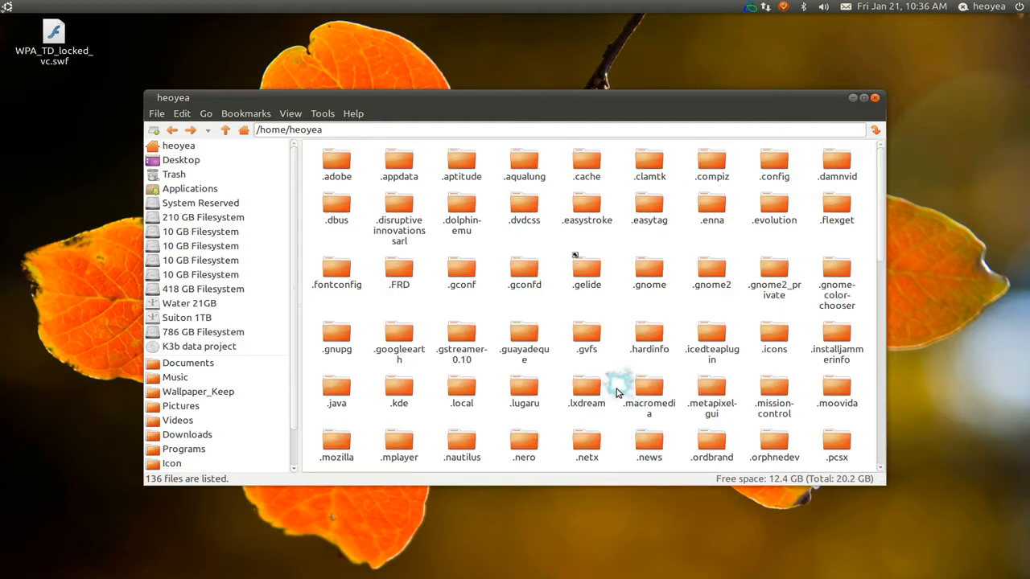
Step: Move the duplicate Microsoft Office Word launchers in ~/.local/share/applications to trash and close the file browser
{"action": "left_click", "coordinate": [461, 386]}
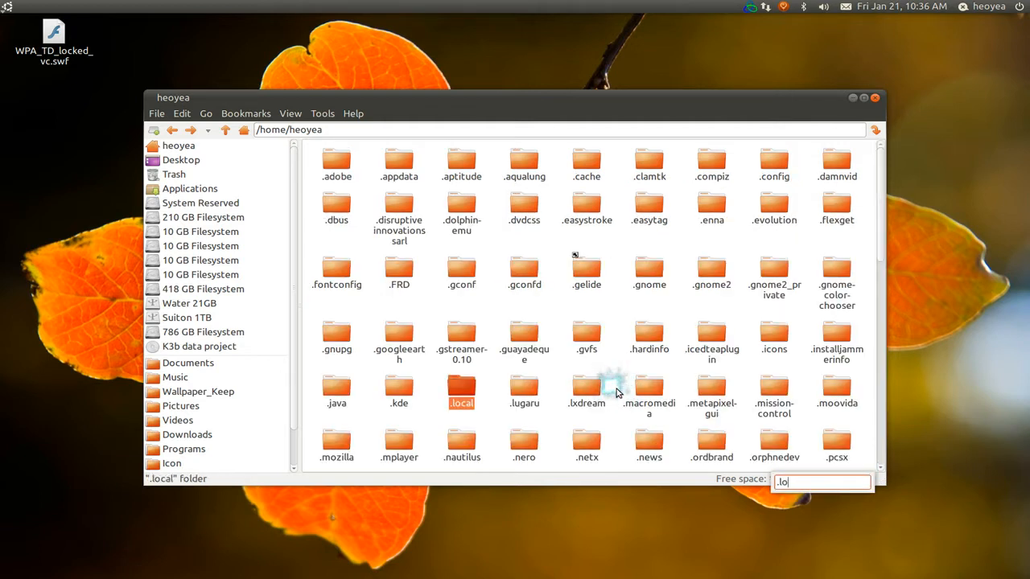
{"action": "double_click", "coordinate": [460, 387]}
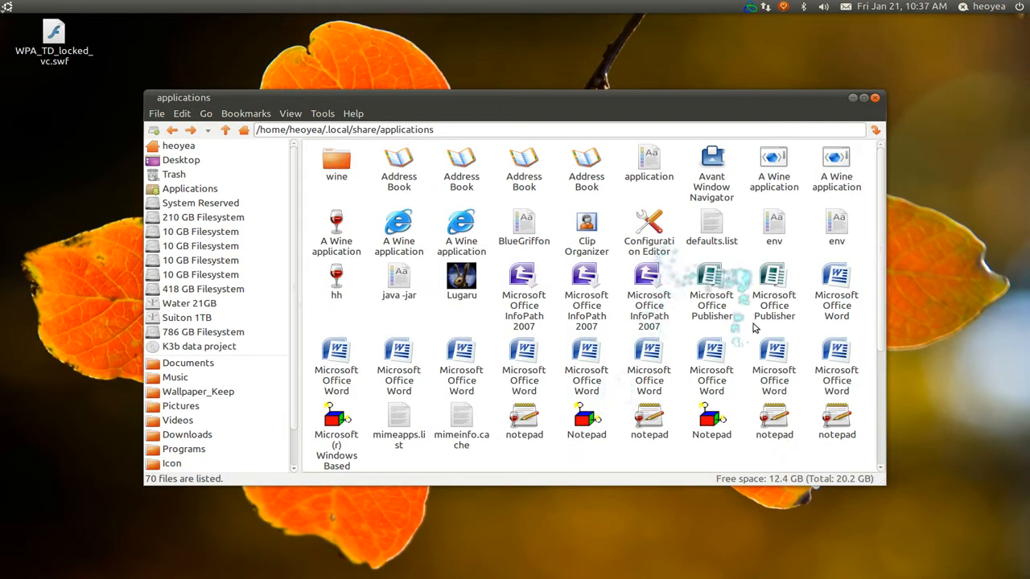
{"action": "mouse_move", "coordinate": [684, 391]}
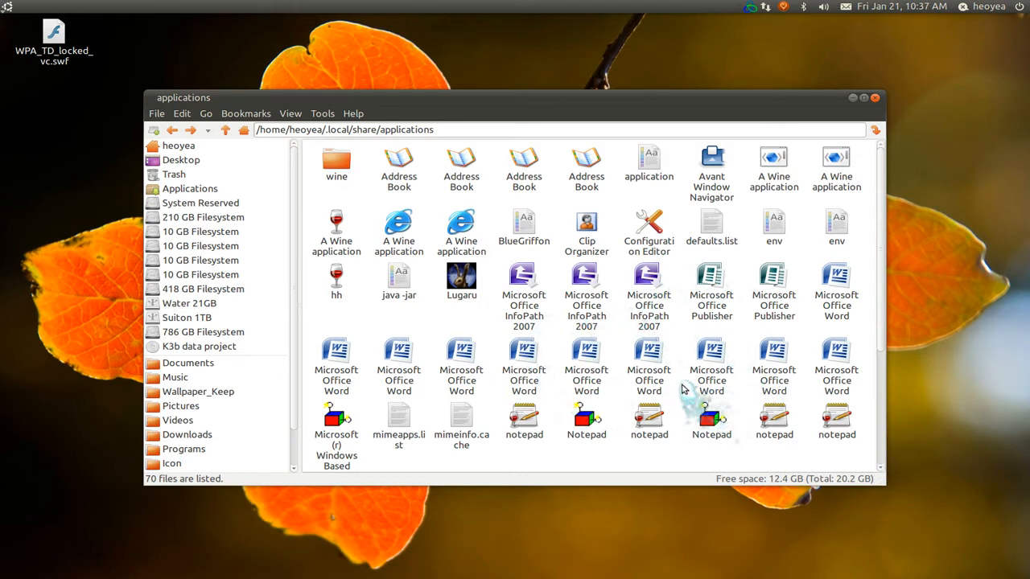
{"action": "mouse_move", "coordinate": [885, 261]}
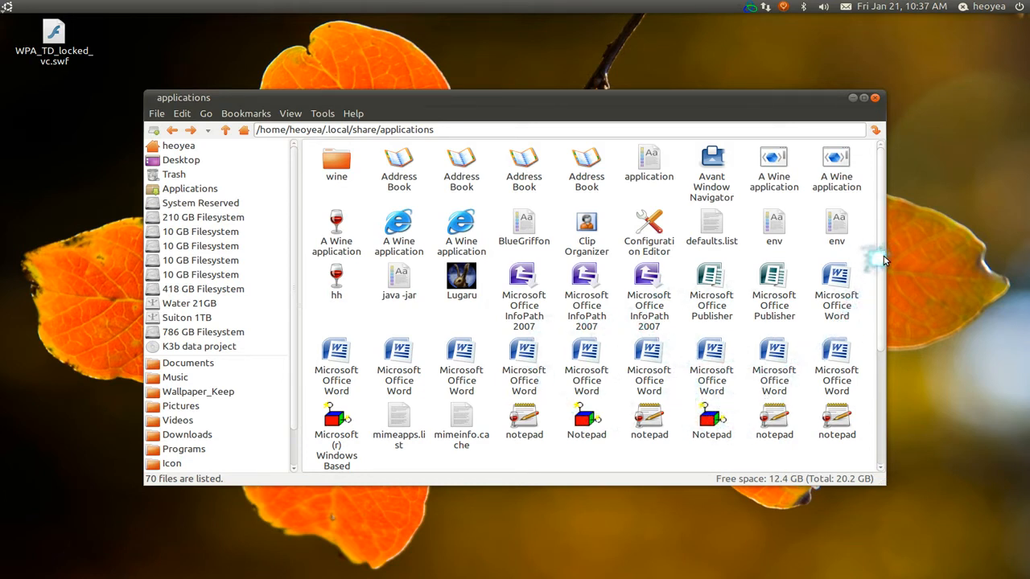
{"action": "scroll", "scroll_direction": "down", "scroll_amount": 3}
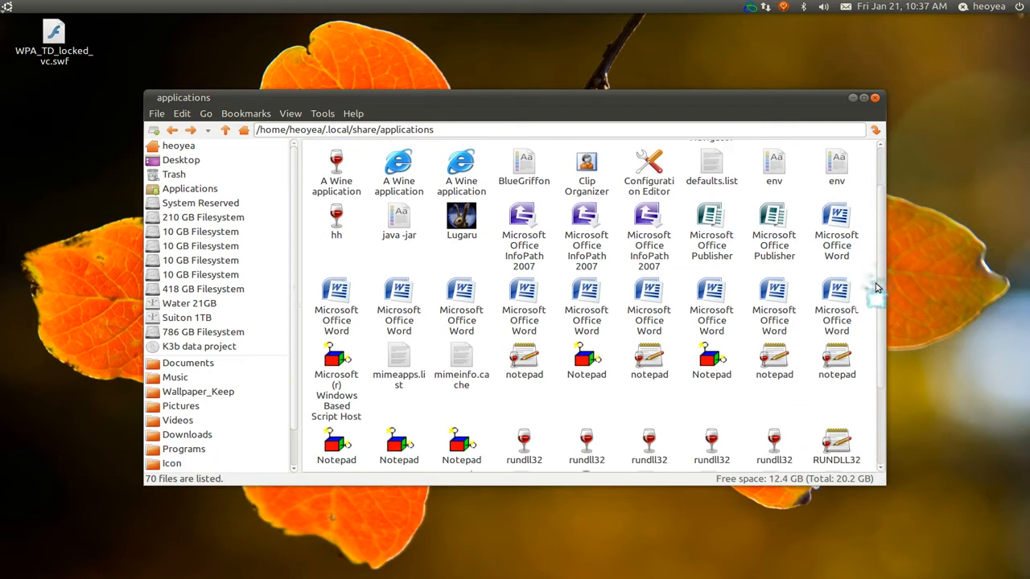
{"action": "scroll", "scroll_direction": "up", "scroll_amount": 3}
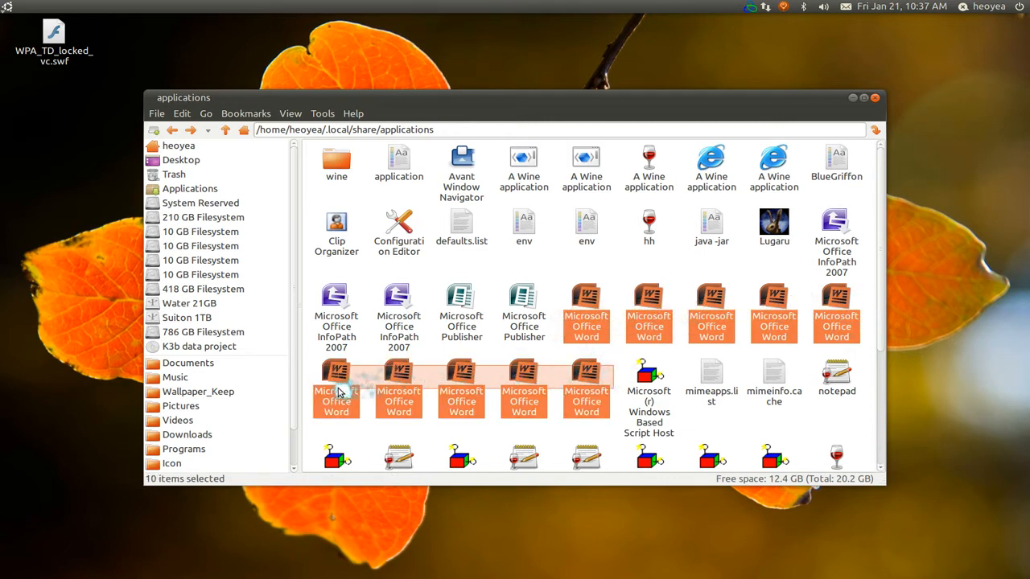
{"action": "key", "text": "Delete"}
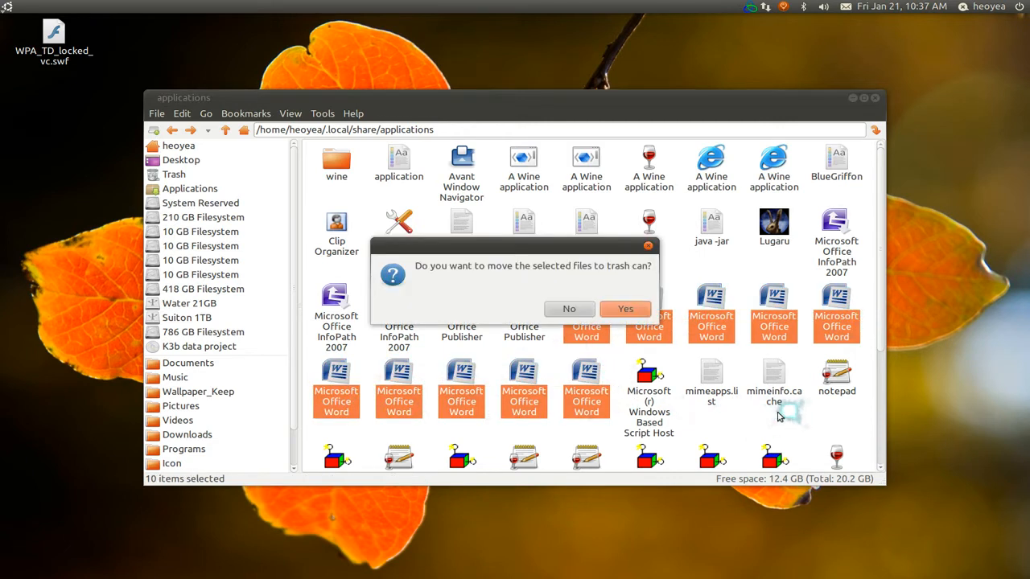
{"action": "left_click", "coordinate": [569, 309]}
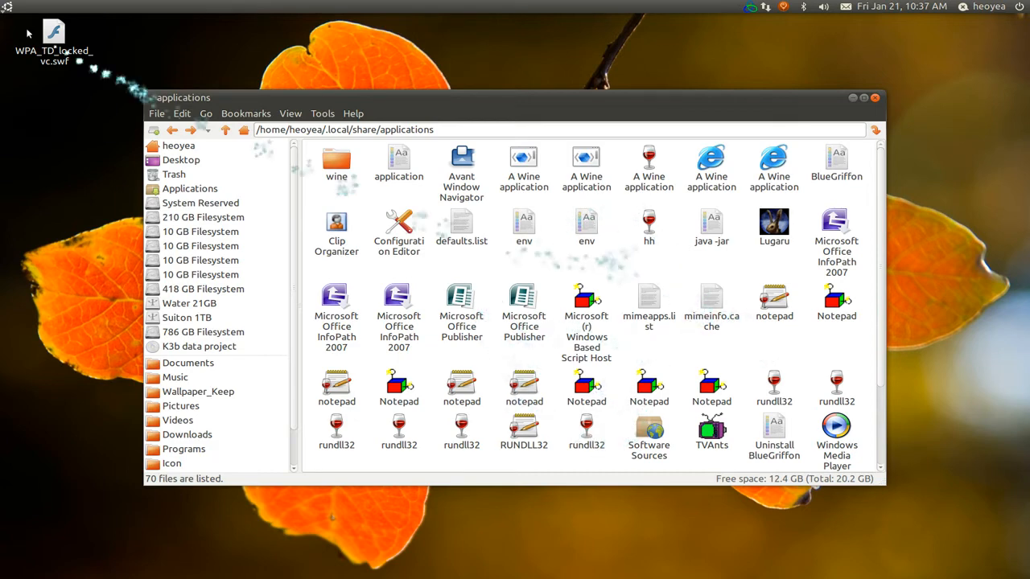
{"action": "left_click", "coordinate": [8, 6]}
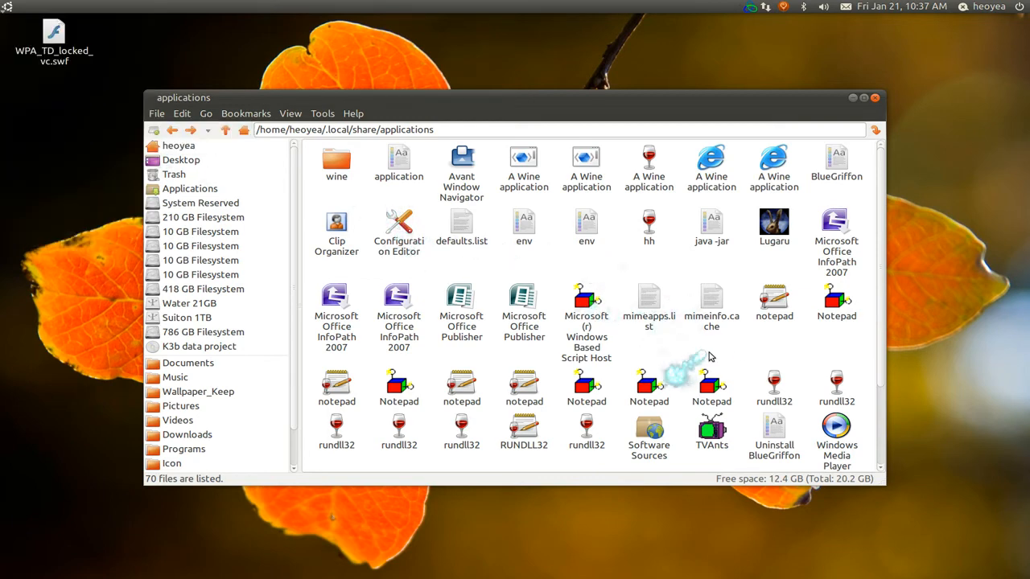
{"action": "left_click", "coordinate": [875, 99]}
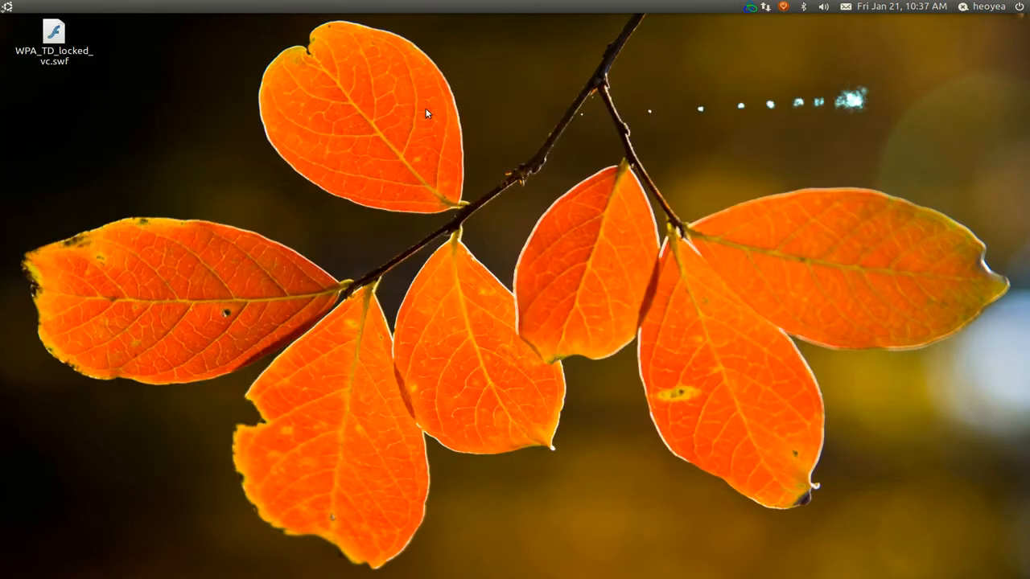
Step: Reopen the swf file's Open With list, confirm no Word duplicates remain, and cancel
{"action": "right_click", "coordinate": [53, 45]}
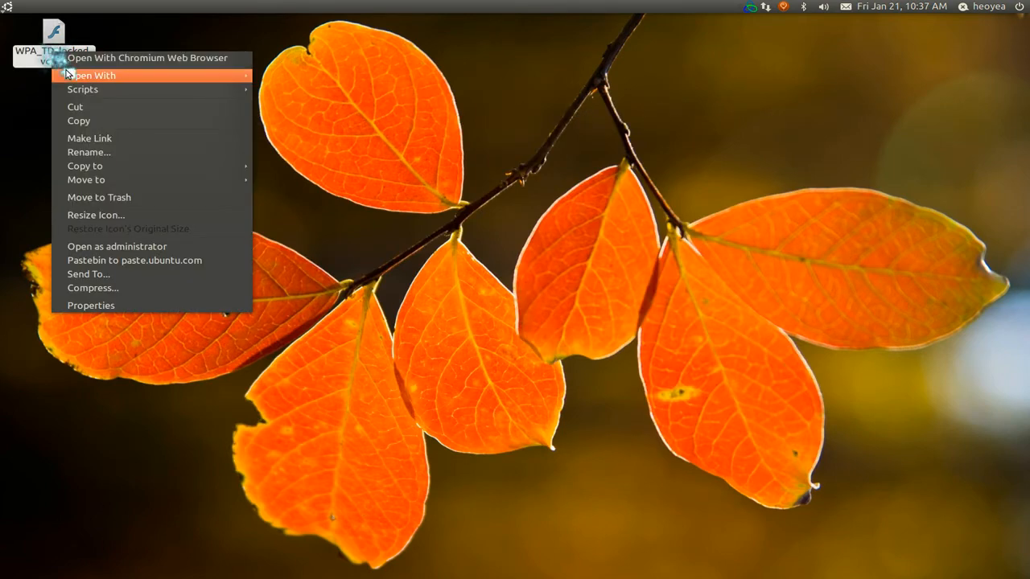
{"action": "left_click", "coordinate": [93, 76]}
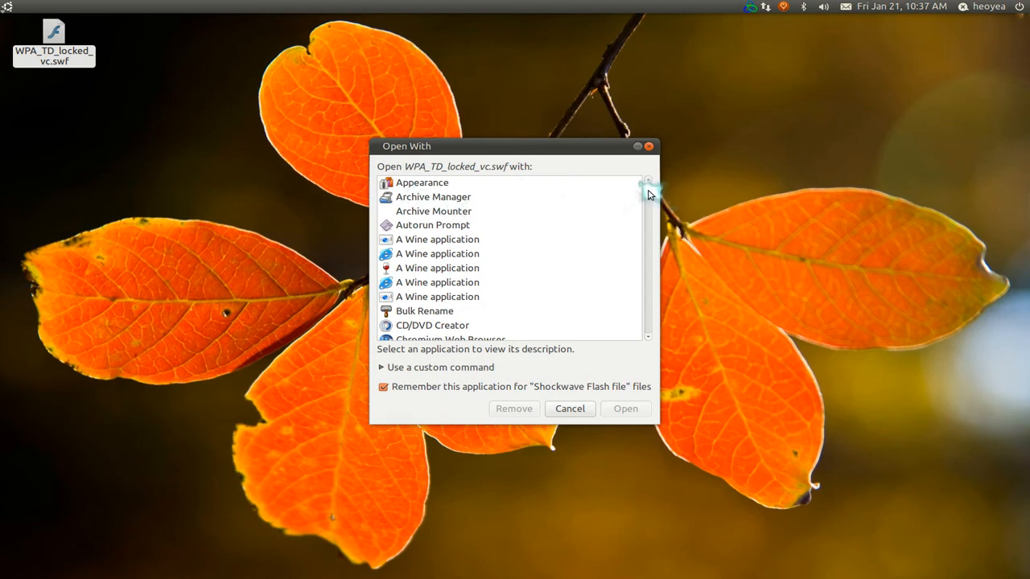
{"action": "scroll", "scroll_direction": "down", "scroll_amount": 3}
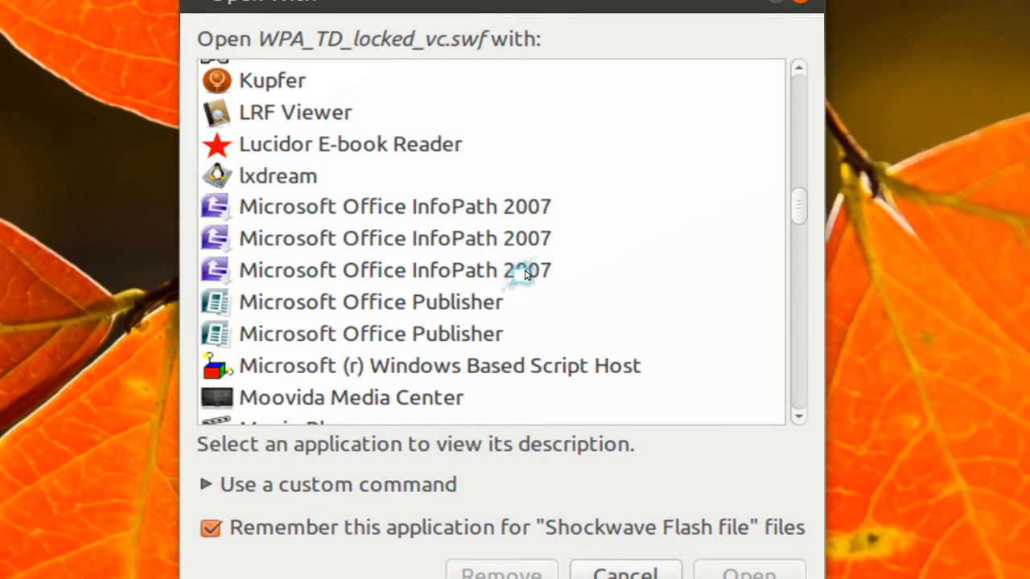
{"action": "left_click", "coordinate": [625, 571]}
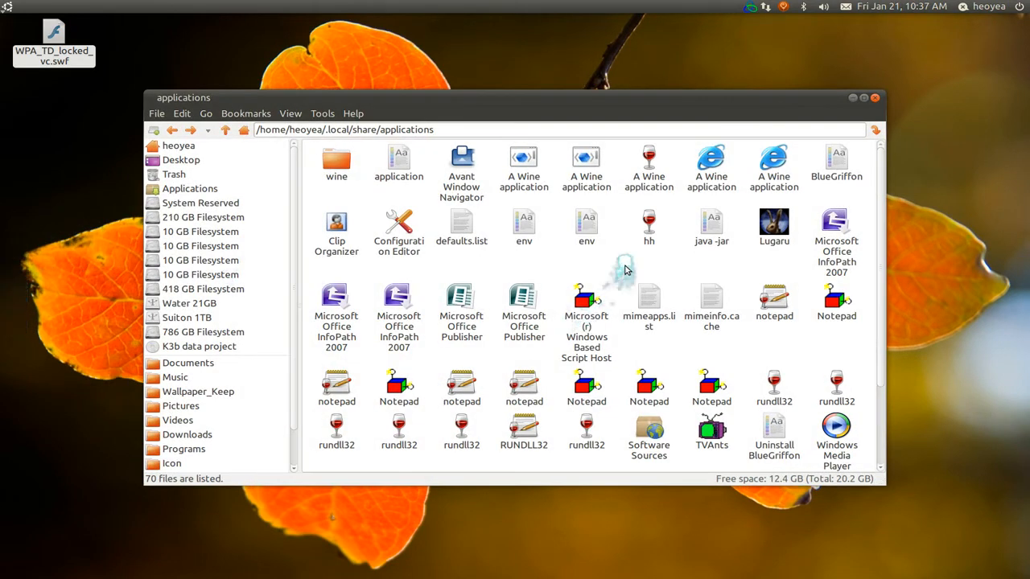
{"action": "mouse_move", "coordinate": [309, 135]}
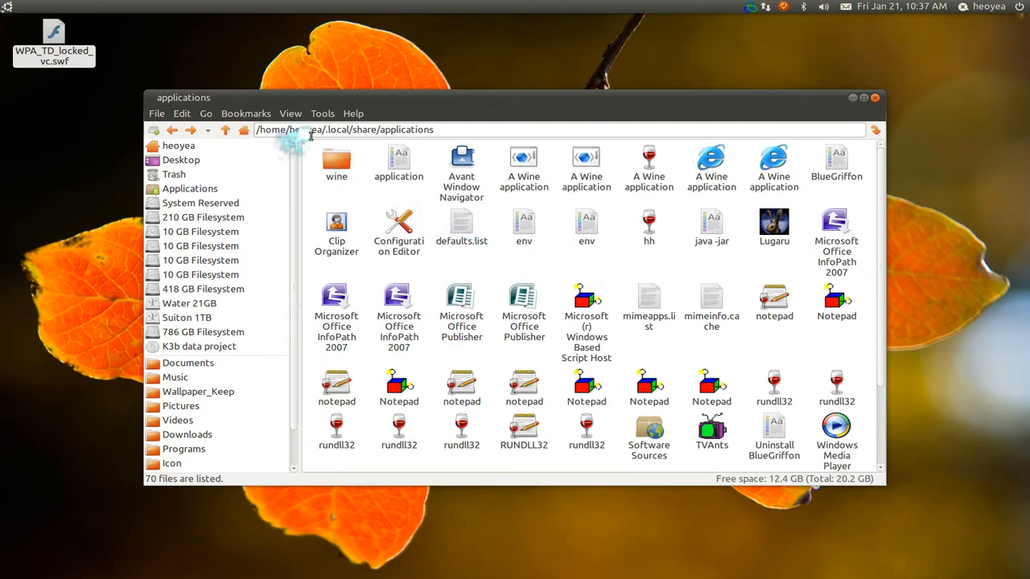